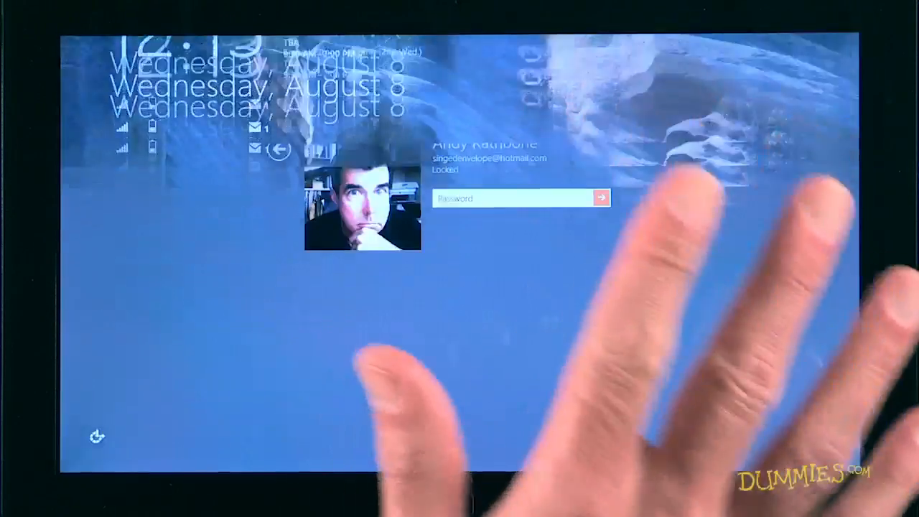
Wake the tablet, dismiss the lock screen and sign in to reach the Start screen.
left_click(514, 199)
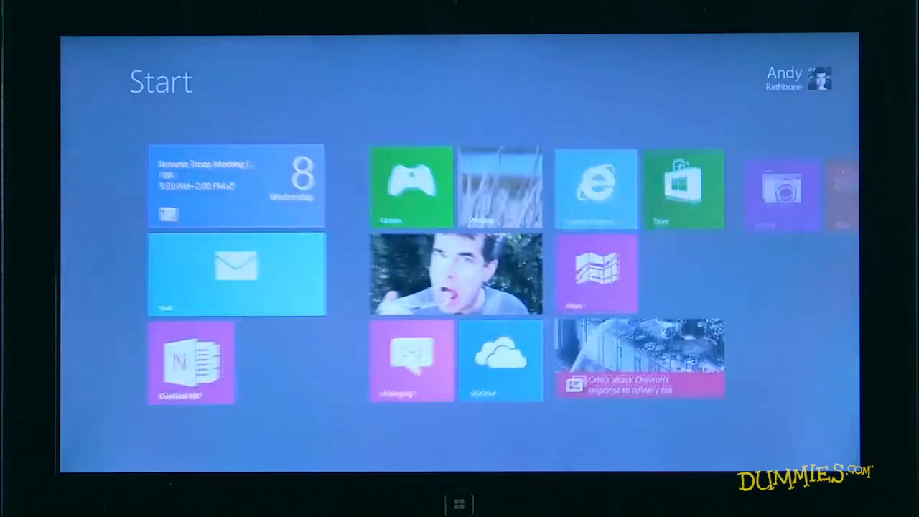
Scroll across the Start tiles toward the Internet Explorer tile for the Brooks Falls bear cam.
scroll("right", 3)
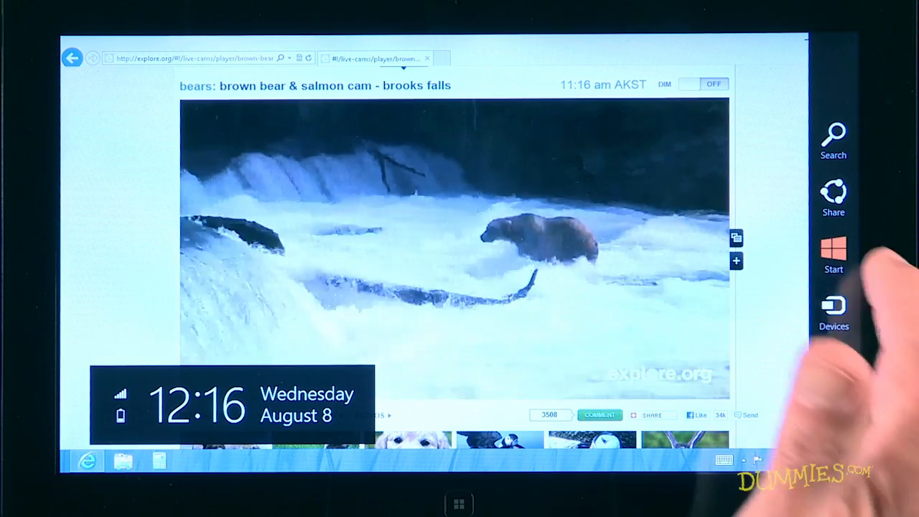
Return from the bear cam to the Start screen, then bring up the Settings charm.
left_click(833, 255)
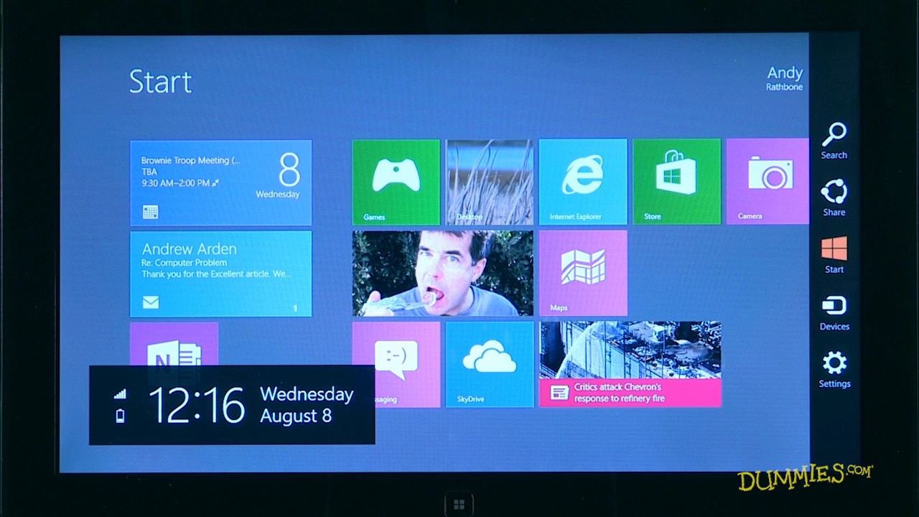
left_click(833, 366)
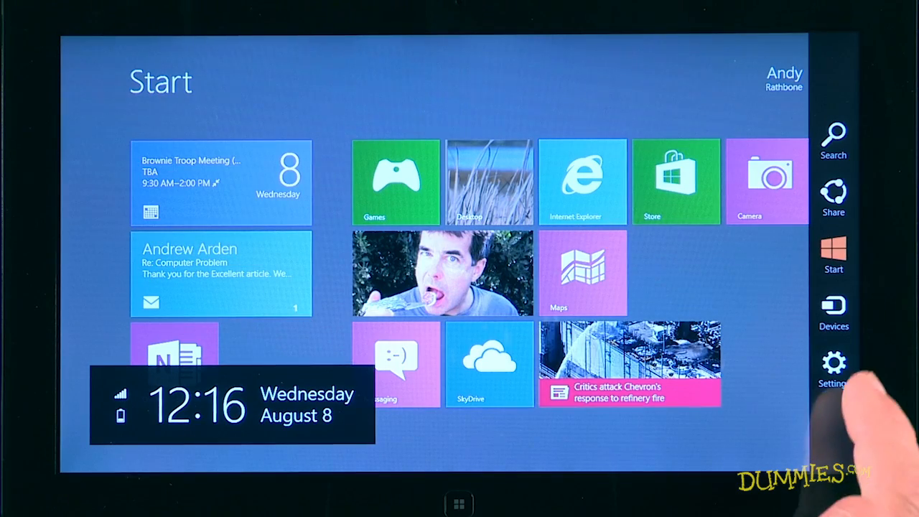
left_click(833, 362)
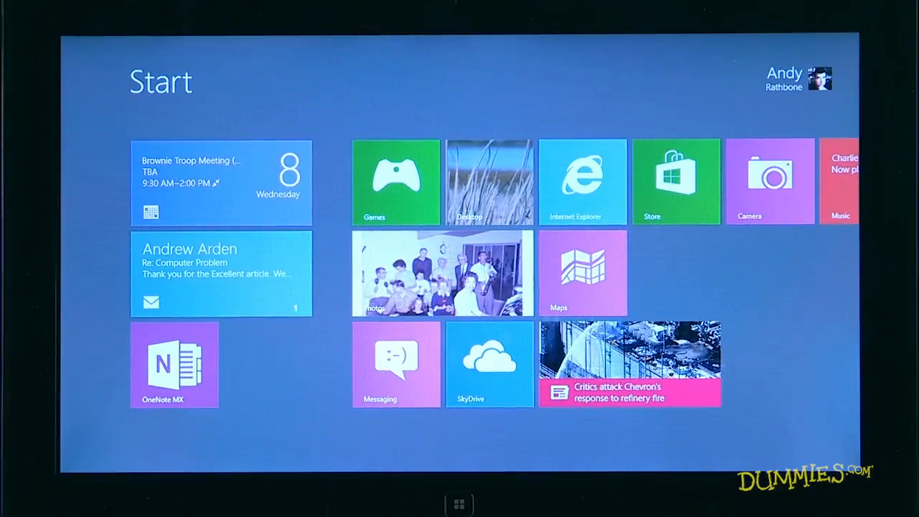
Show the All Apps list and scroll across to Windows Accessories and System tools.
scroll("right", 3)
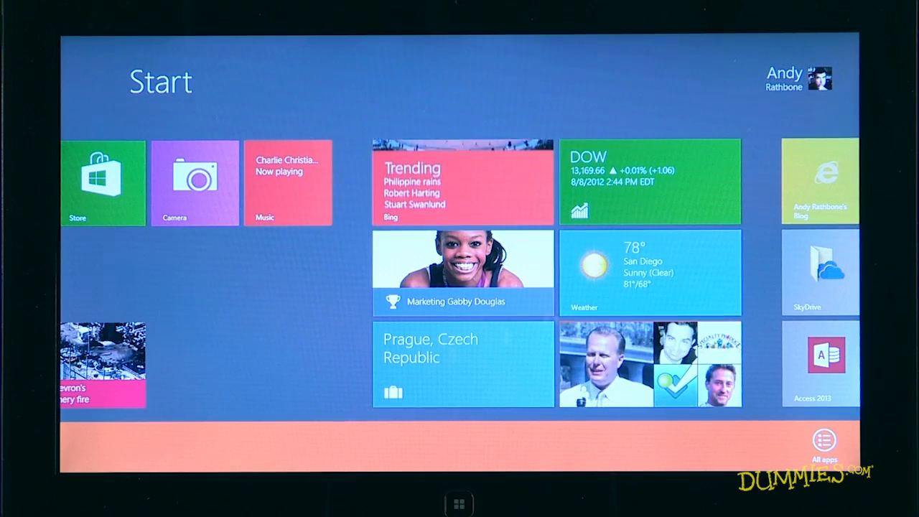
left_click(827, 441)
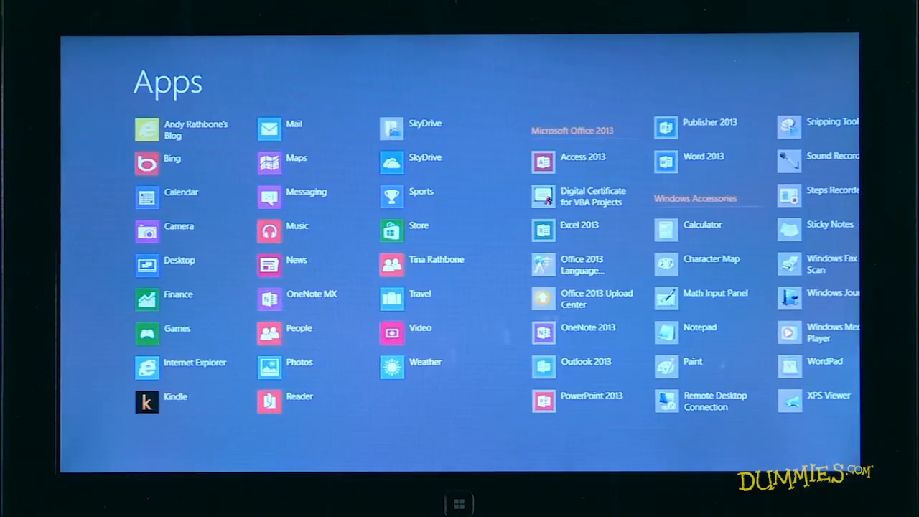
scroll("right", 3)
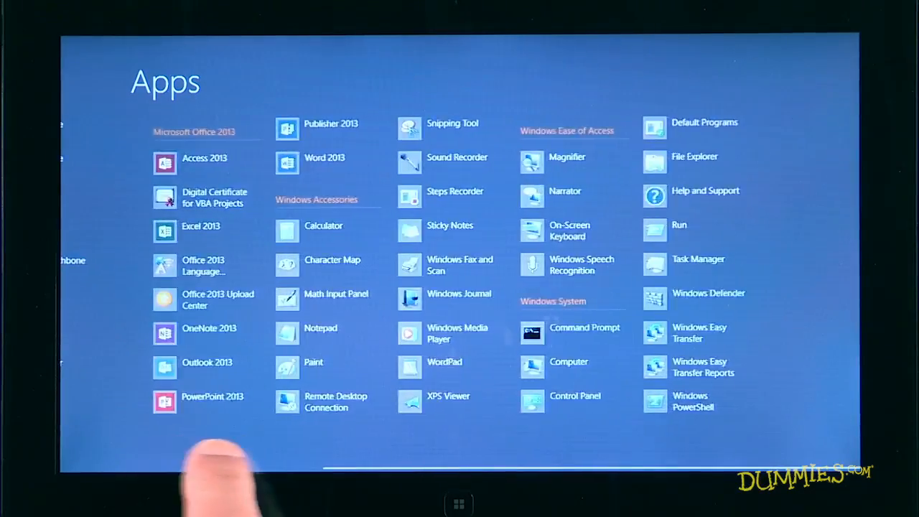